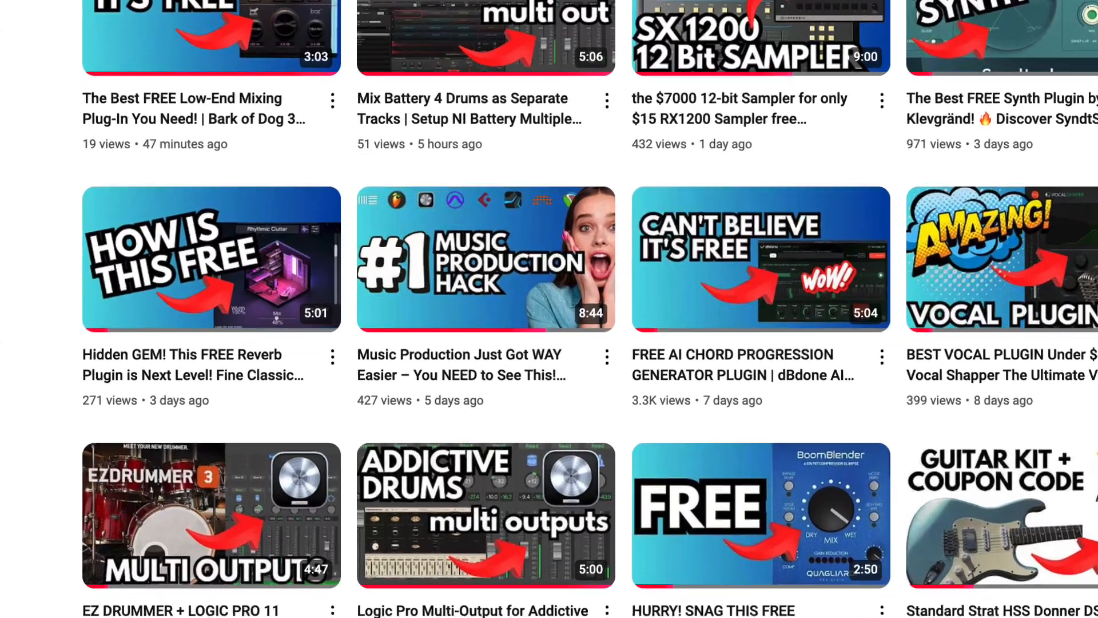
# Load Triaz Player as a Multi-Output (16xStereo) instrument on the Inst 4 channel strip.
pyautogui.scroll(-3)
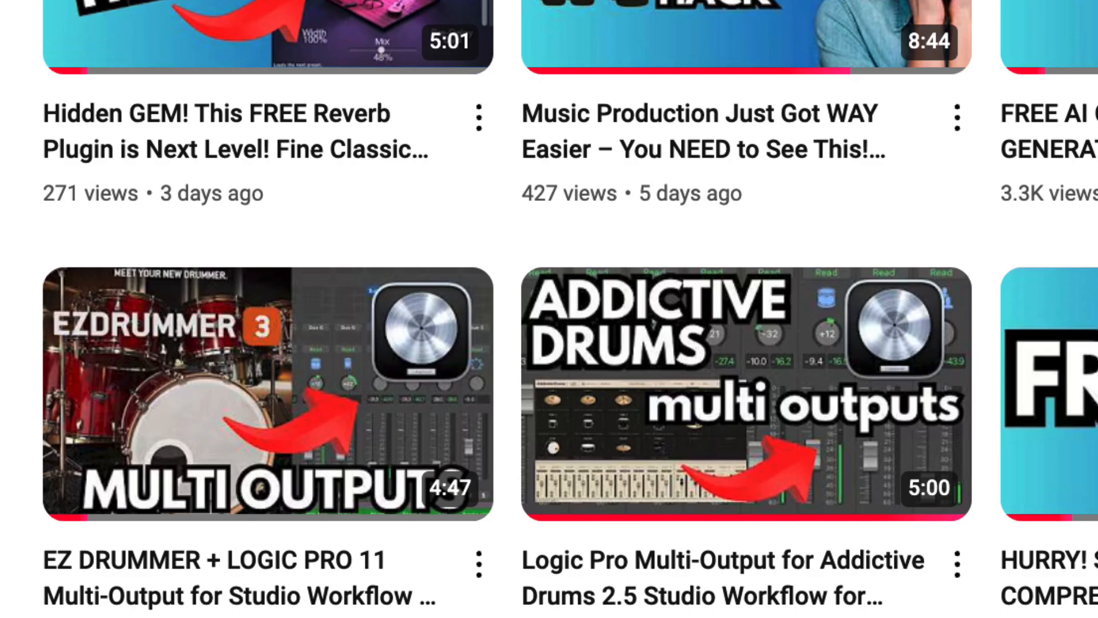
pyautogui.scroll(-3)
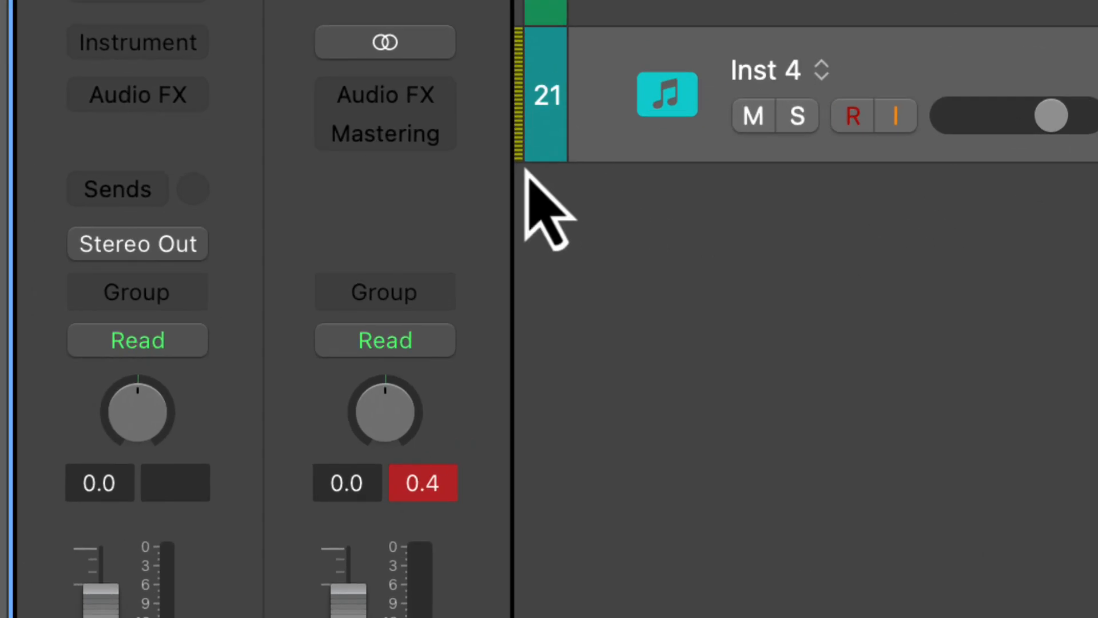
pyautogui.click(137, 42)
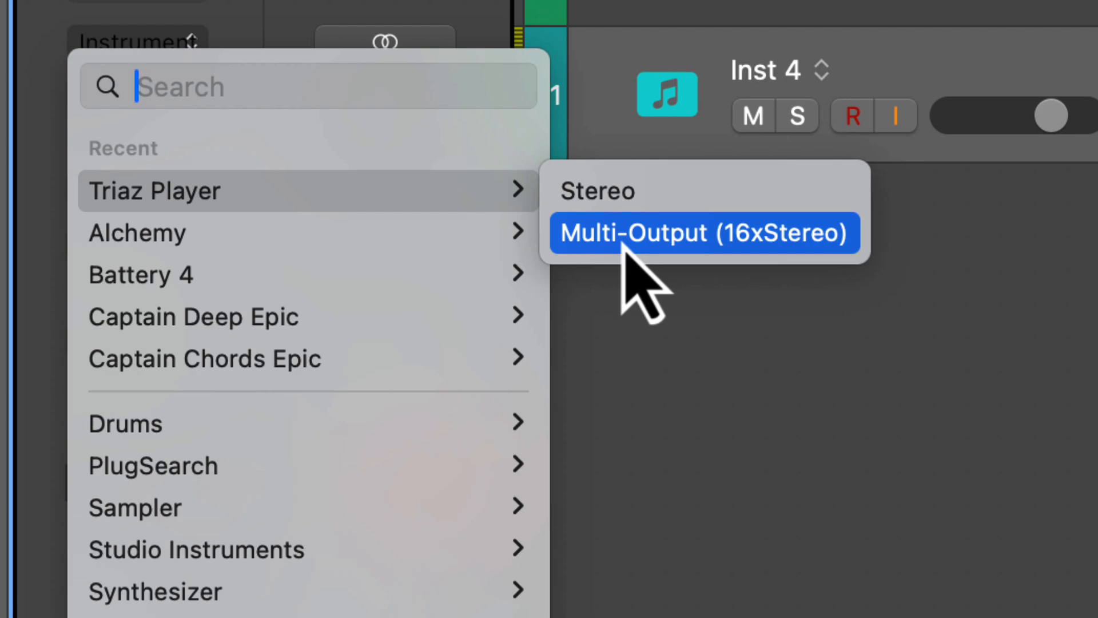
pyautogui.click(703, 233)
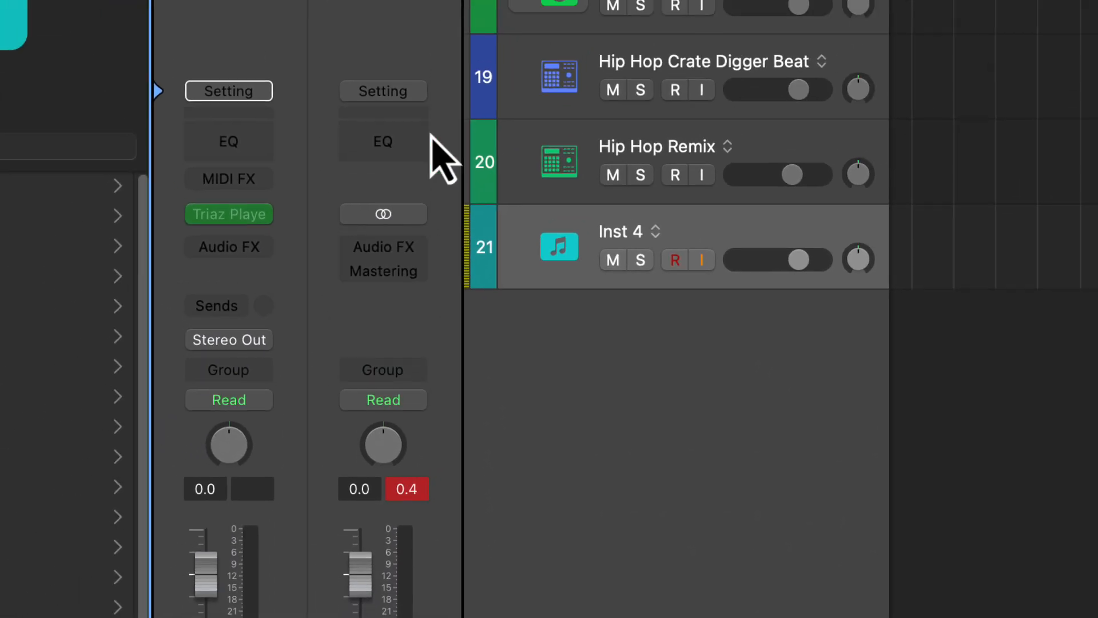
pyautogui.click(229, 214)
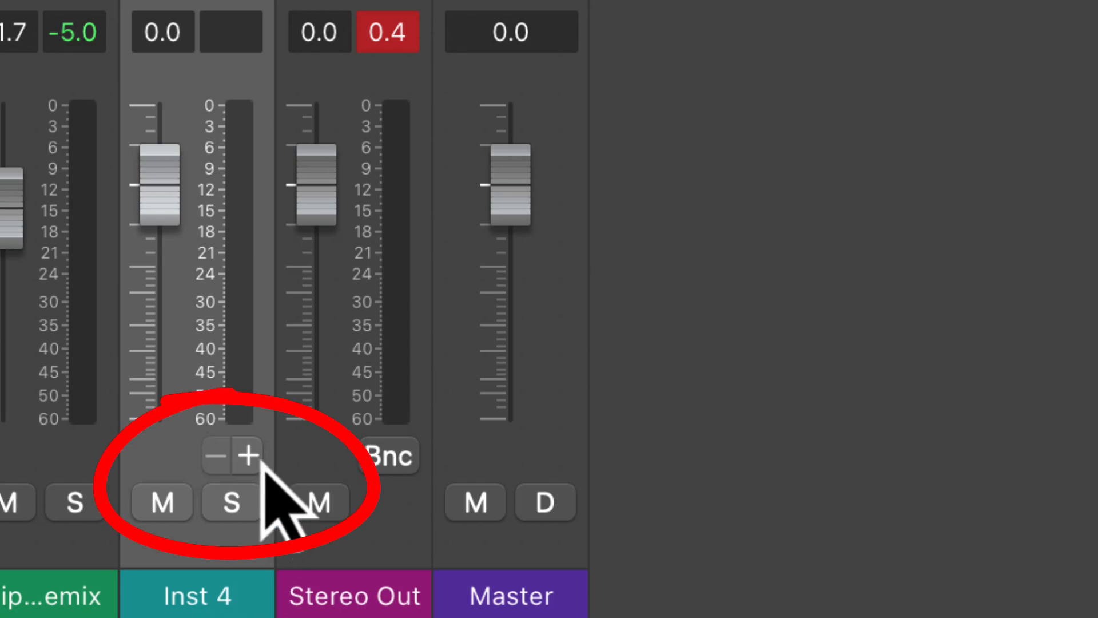
# Add aux channel strips Triaz 3-4 through Triaz 31-32 for the plugin's extra outputs.
pyautogui.click(251, 455)
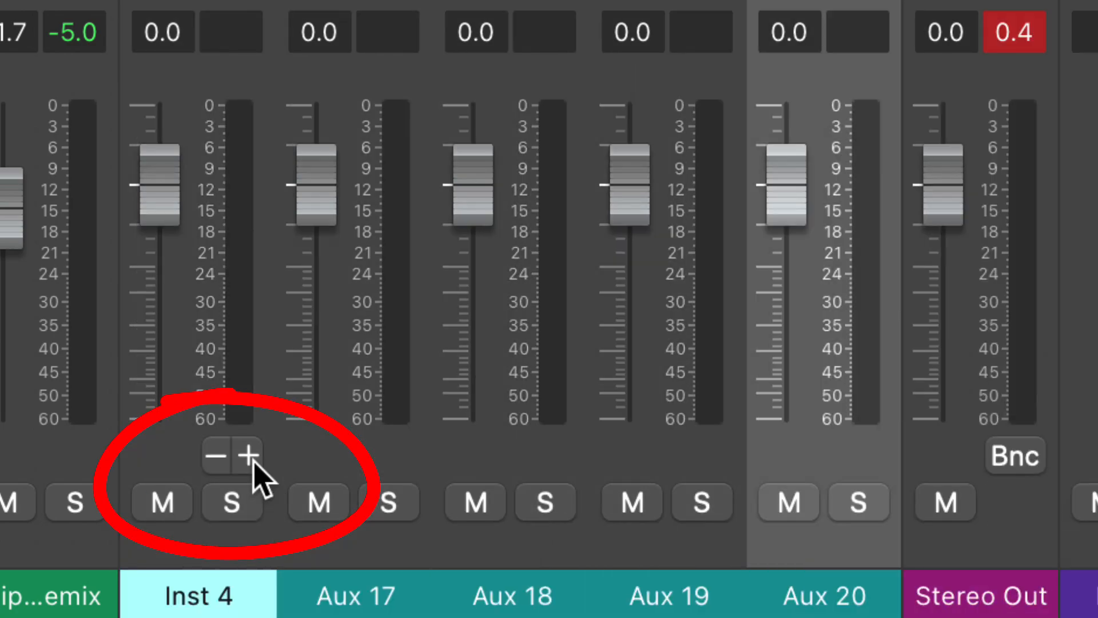
pyautogui.hscroll(3)
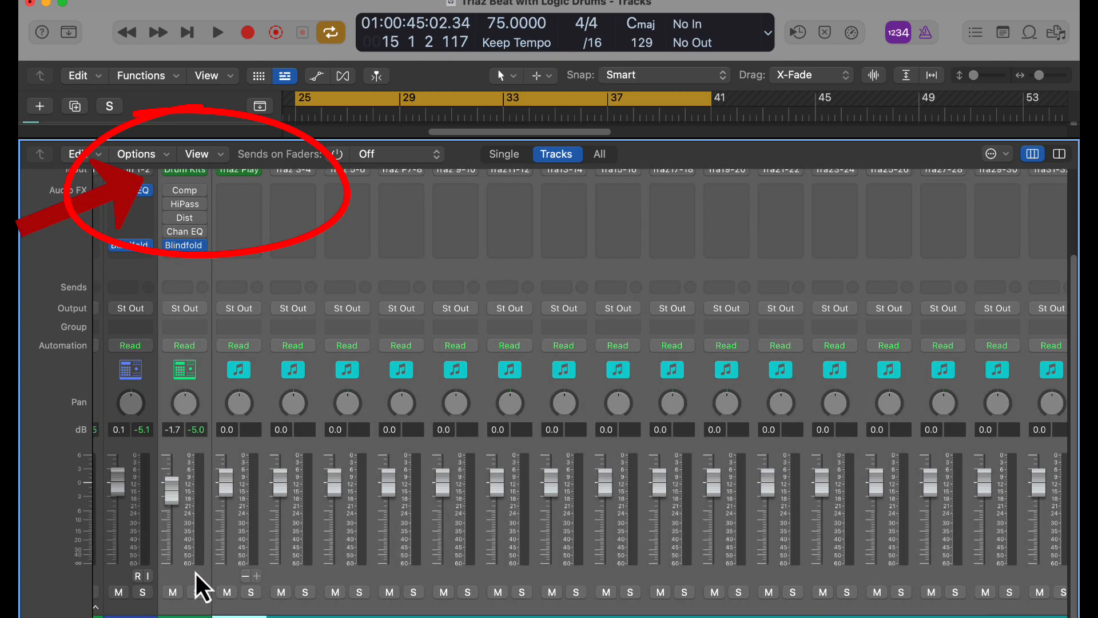
pyautogui.moveTo(576, 534)
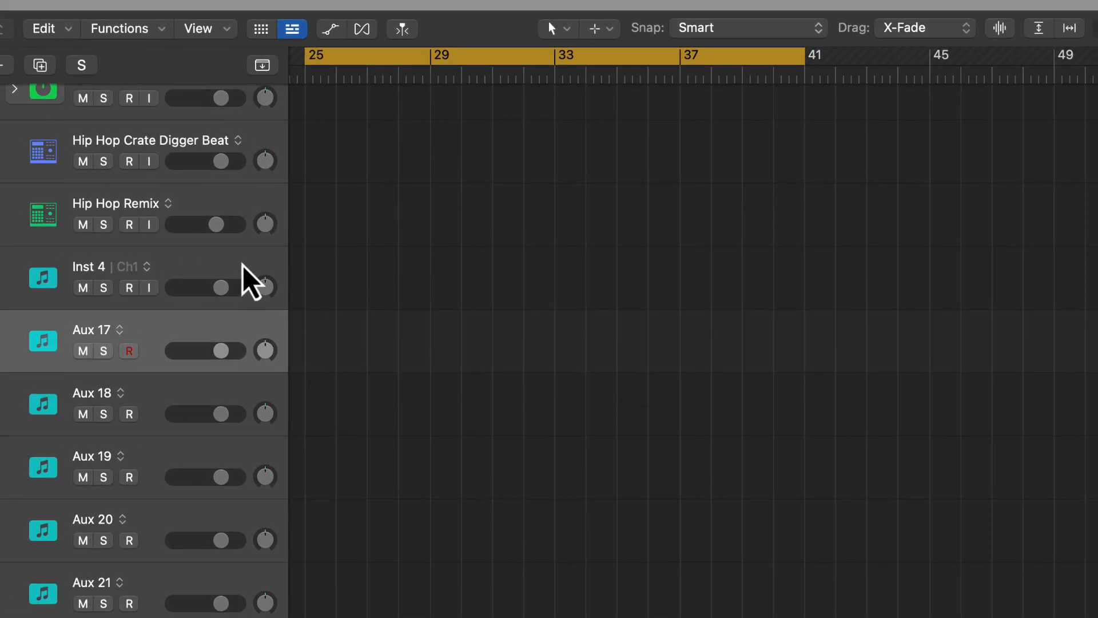
pyautogui.scroll(-3)
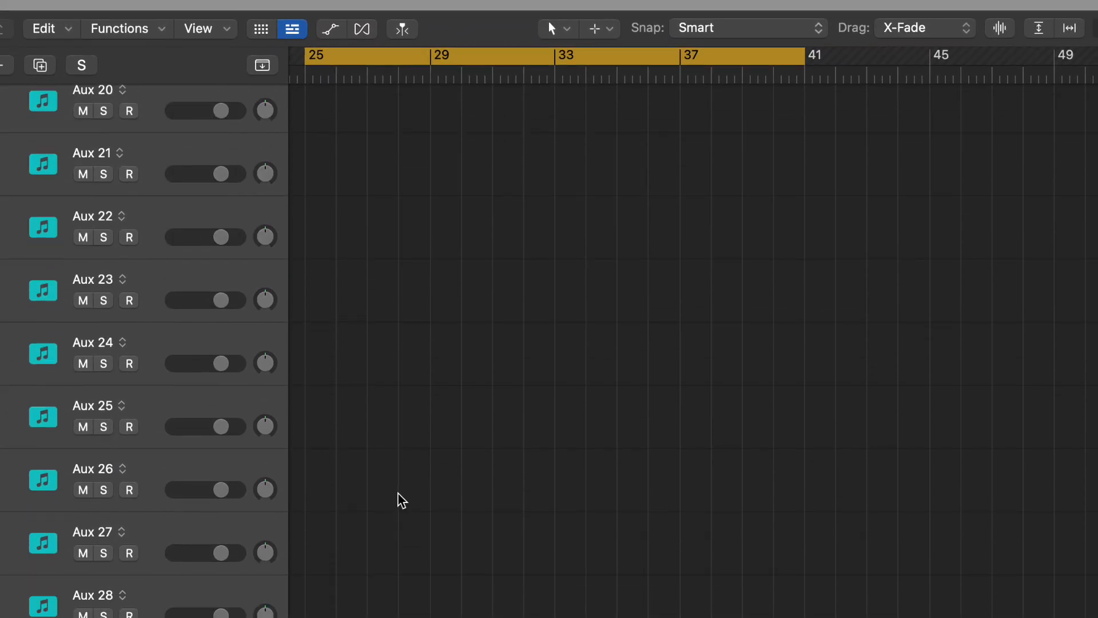
pyautogui.scroll(-3)
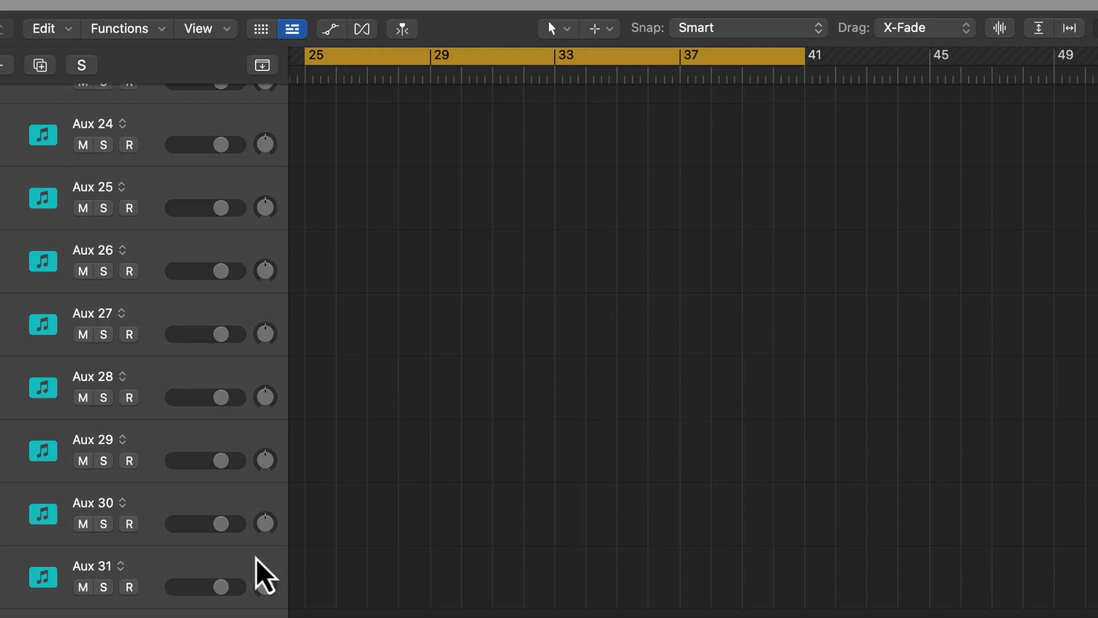
pyautogui.scroll(3)
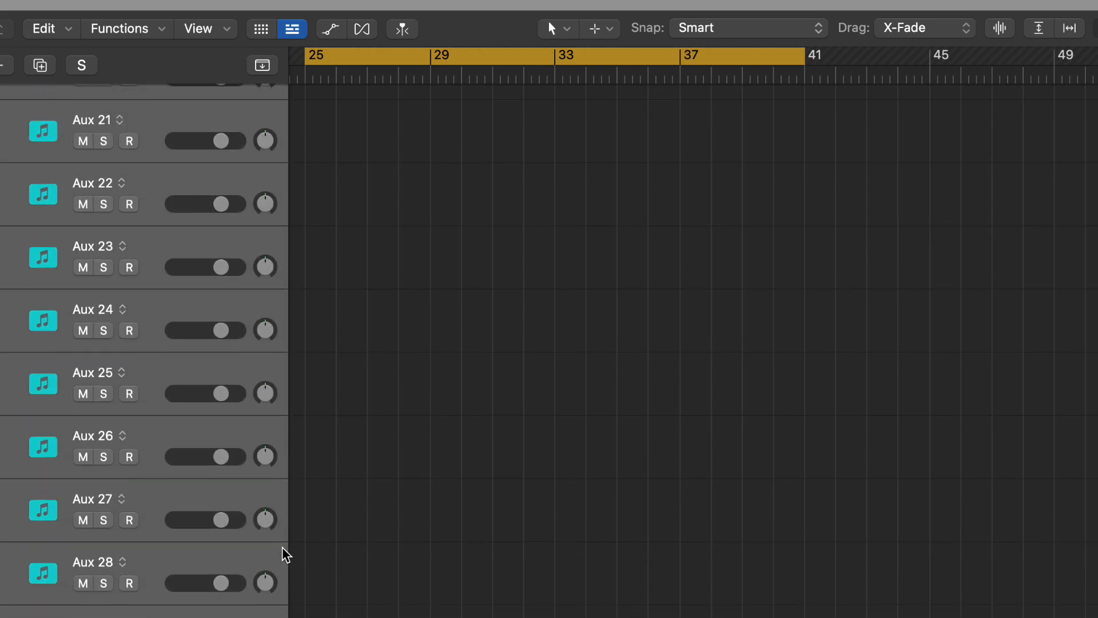
pyautogui.moveTo(285, 554)
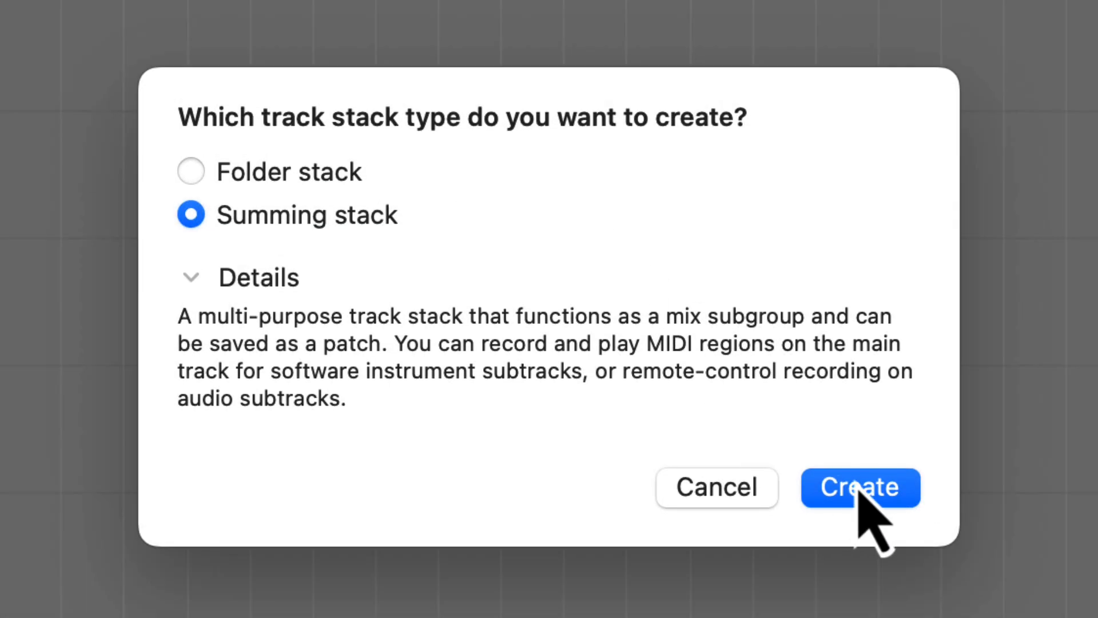
# Create the summing stack from the selected tracks, name it TRIAZ and expand it.
pyautogui.click(860, 487)
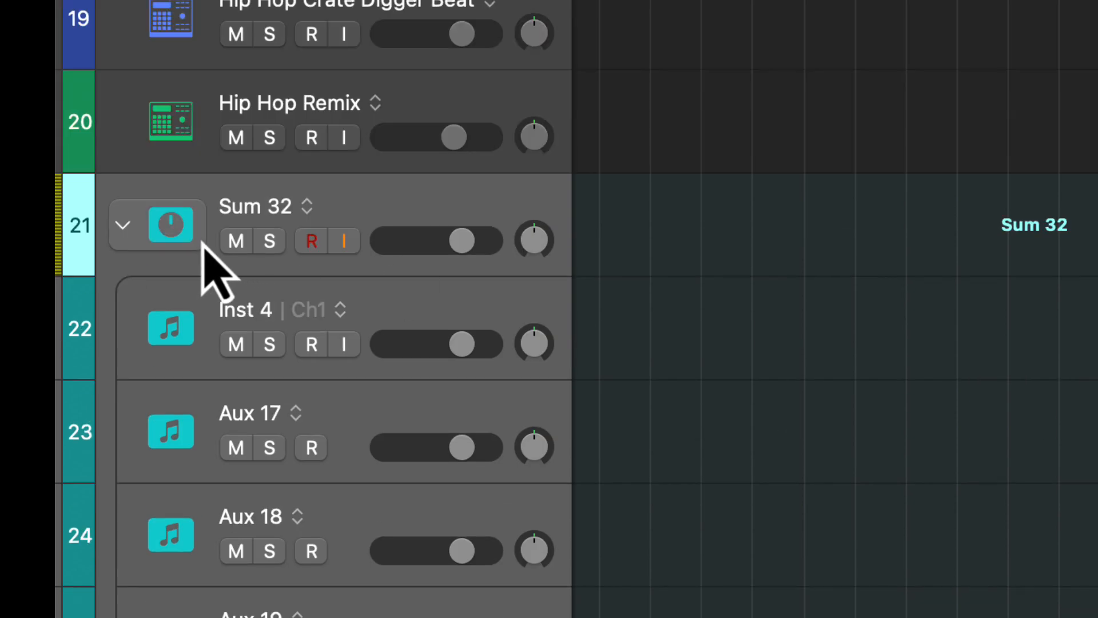
pyautogui.click(123, 225)
pyautogui.write('TRIAZ')
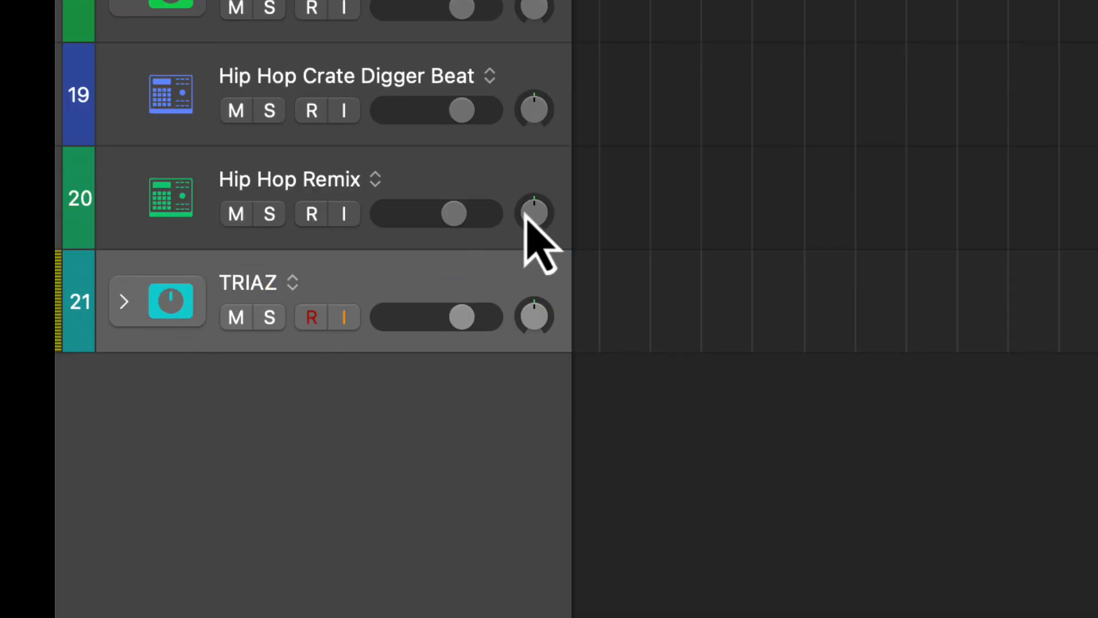
pyautogui.click(124, 301)
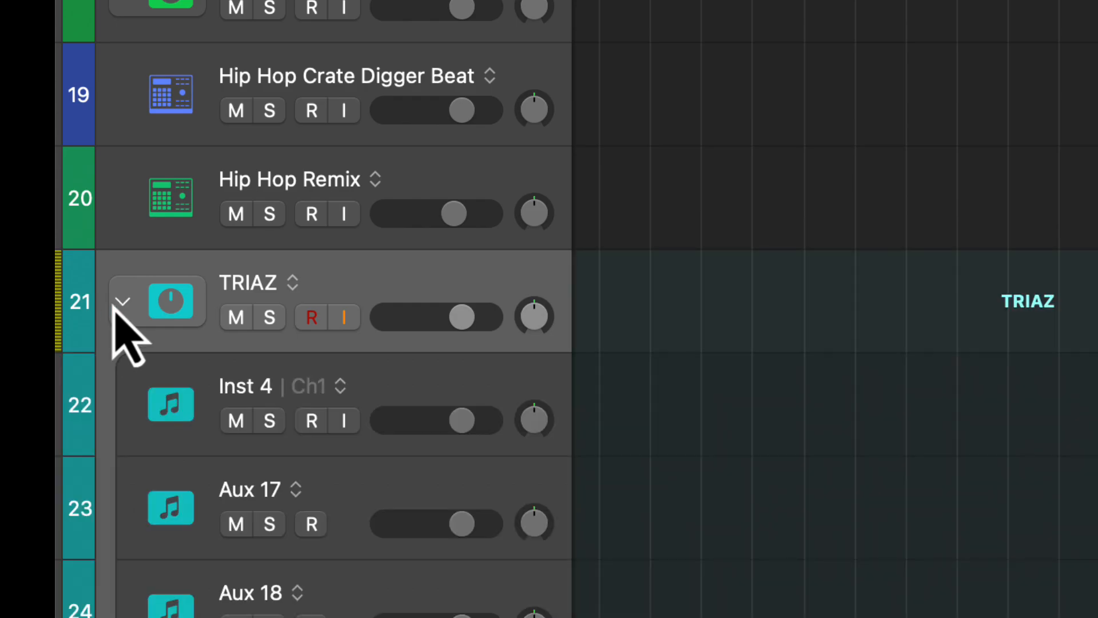
pyautogui.doubleClick(170, 300)
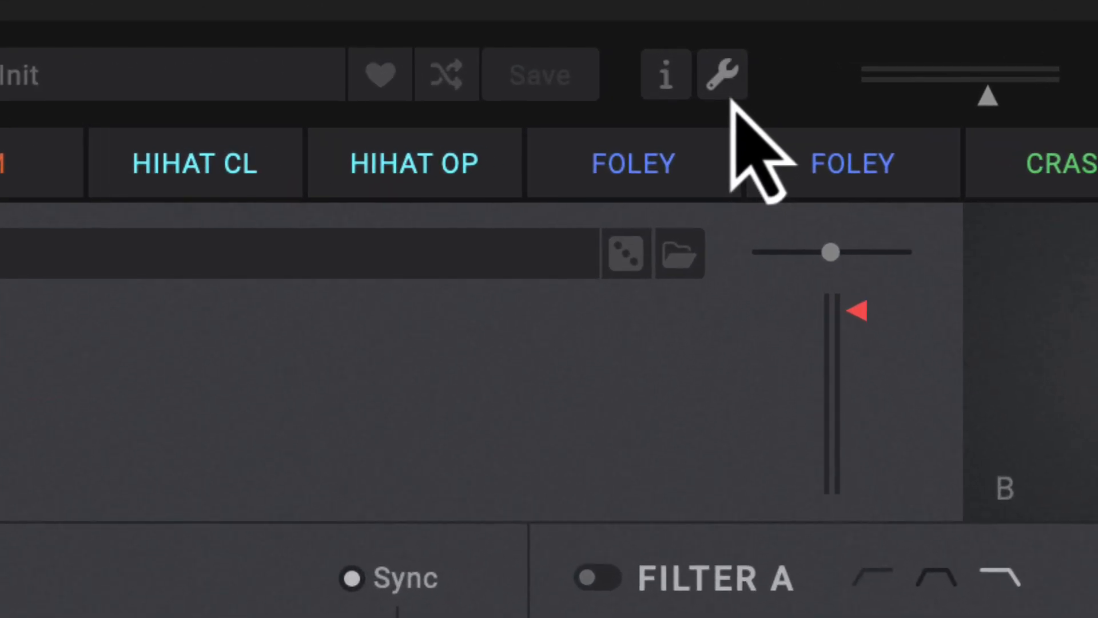
# Open Triaz's settings and bring up the Mapping & Routing editor.
pyautogui.click(722, 74)
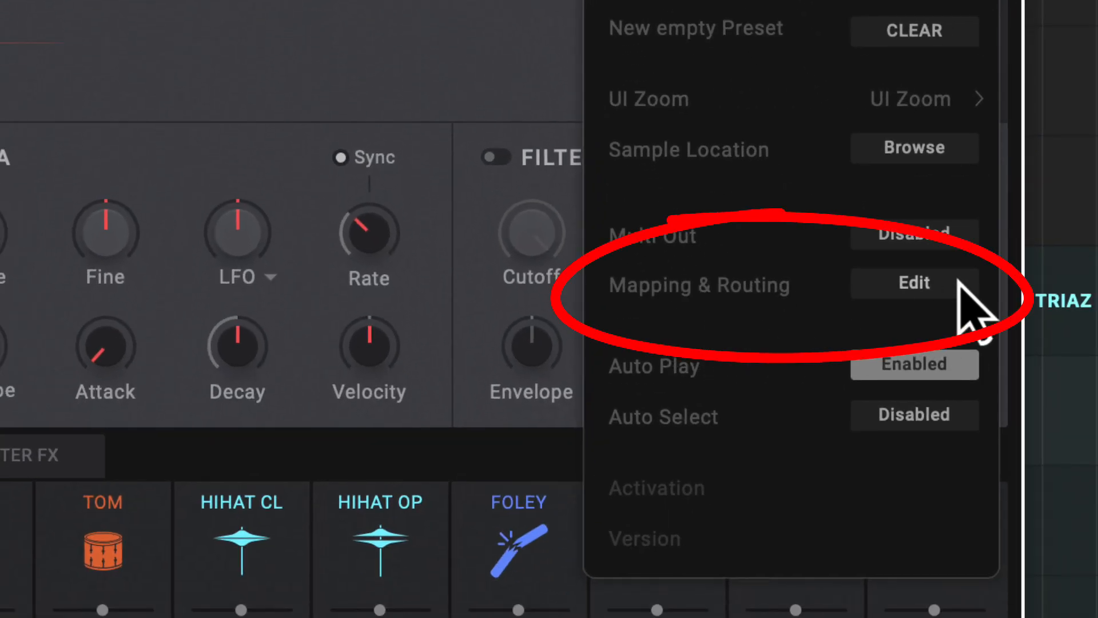
pyautogui.click(914, 282)
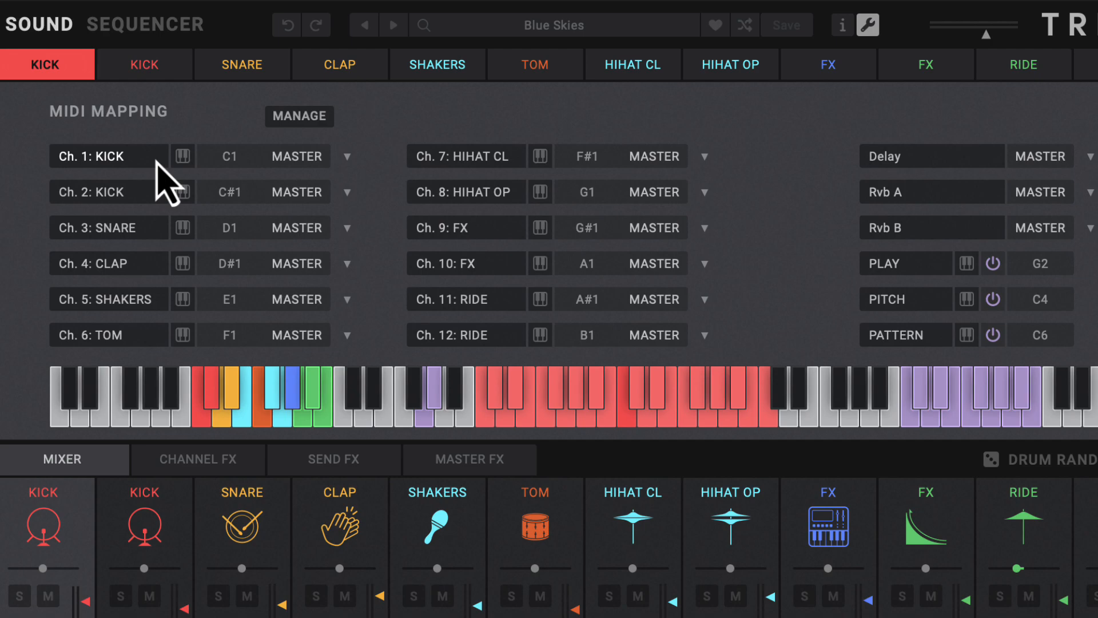
# Use MANAGE > Route to consecutive outputs so channels 1–12 go to outputs 3/4 through 25/26.
pyautogui.click(347, 155)
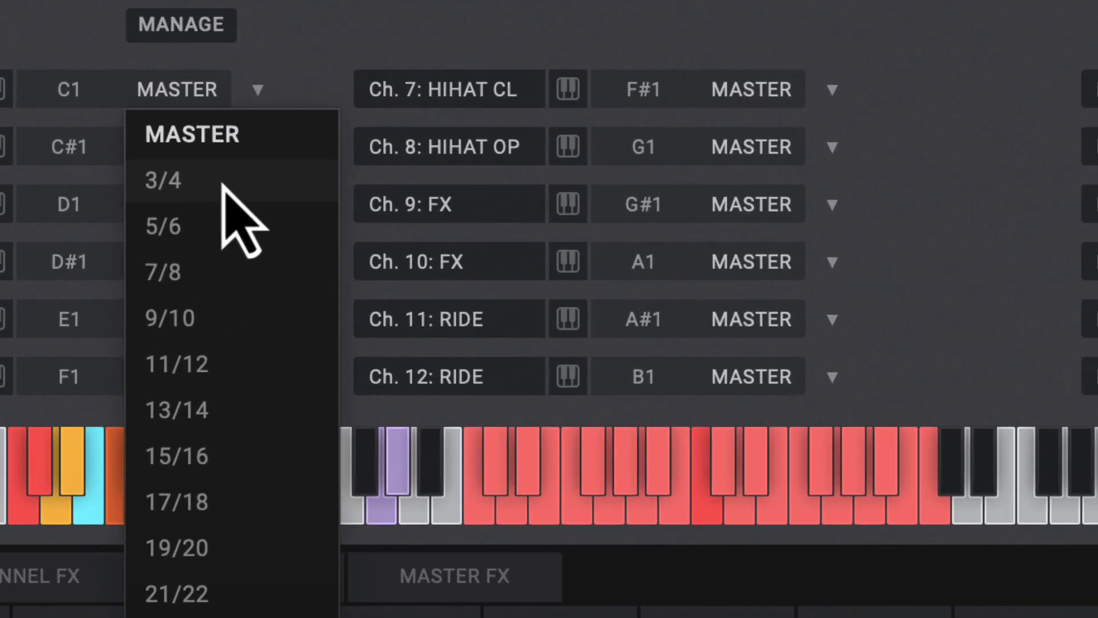
pyautogui.click(181, 24)
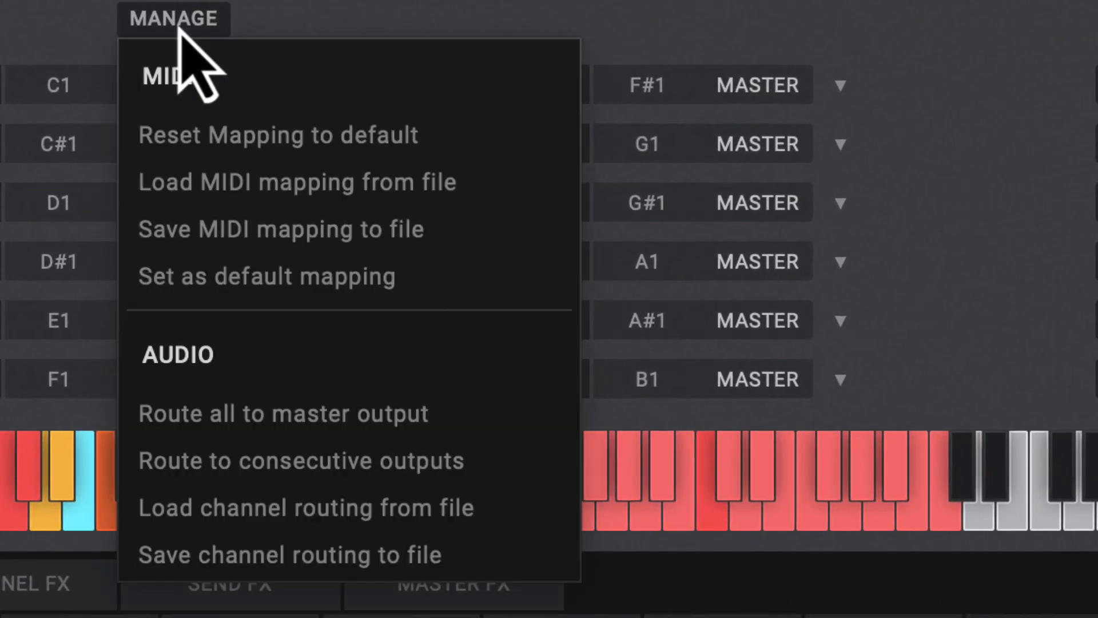
pyautogui.moveTo(316, 329)
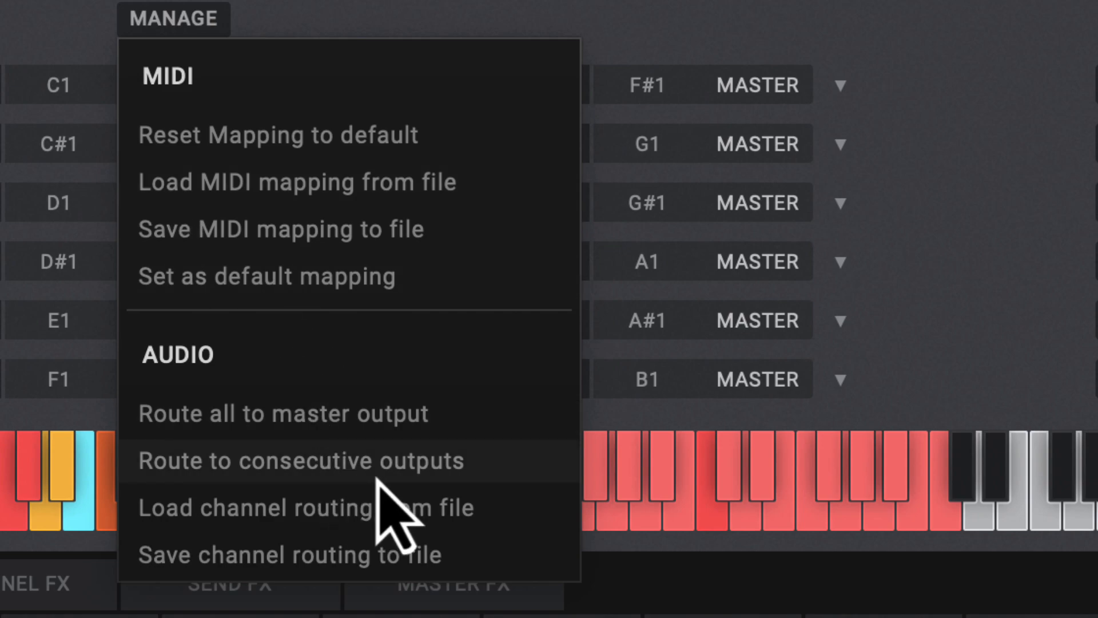
pyautogui.click(301, 460)
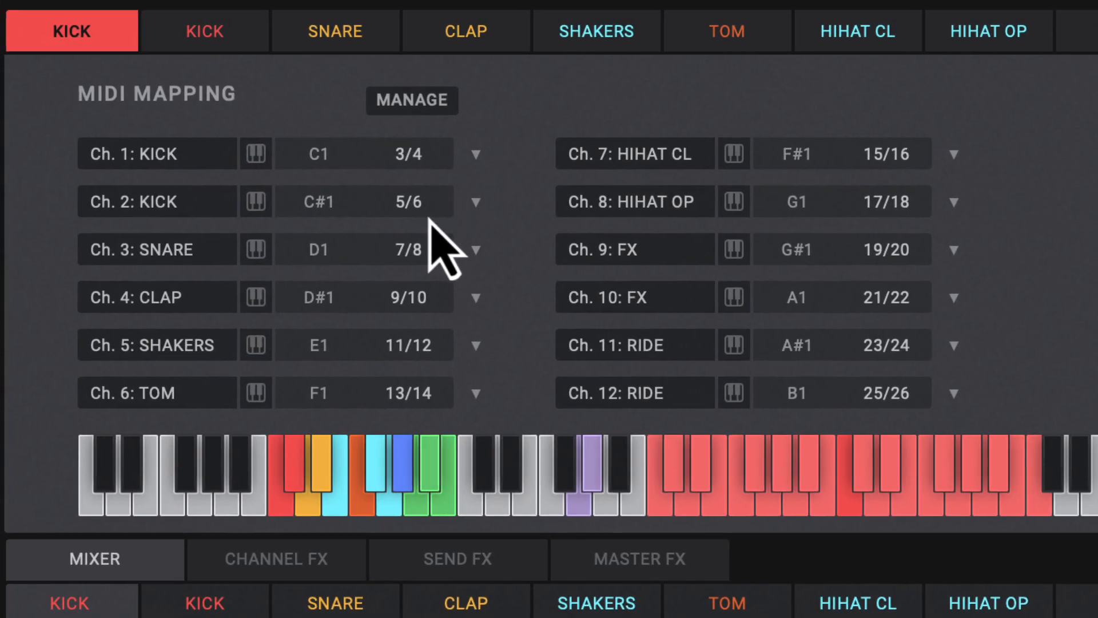
pyautogui.moveTo(894, 432)
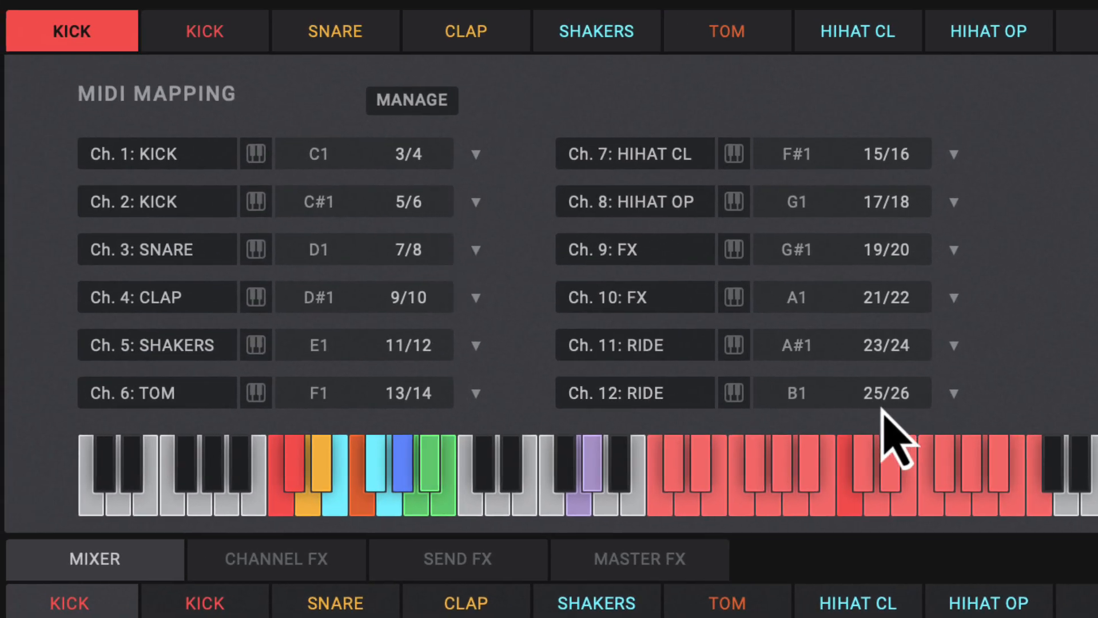
pyautogui.moveTo(435, 189)
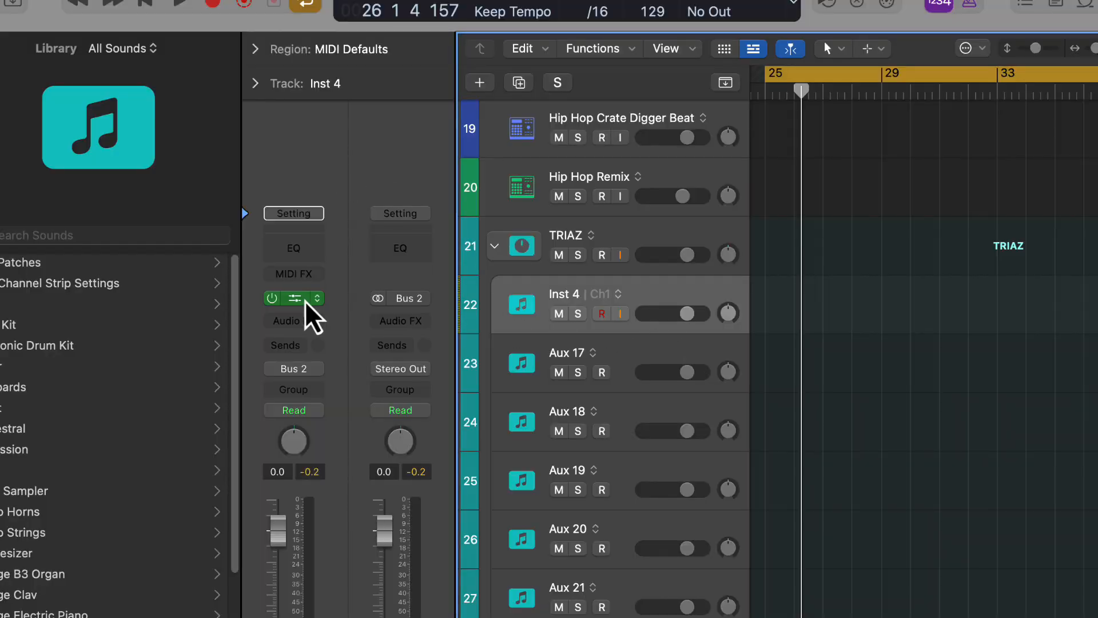
# Show the Mixer and solo Aux 17 to audition a single drum output.
pyautogui.doubleClick(514, 246)
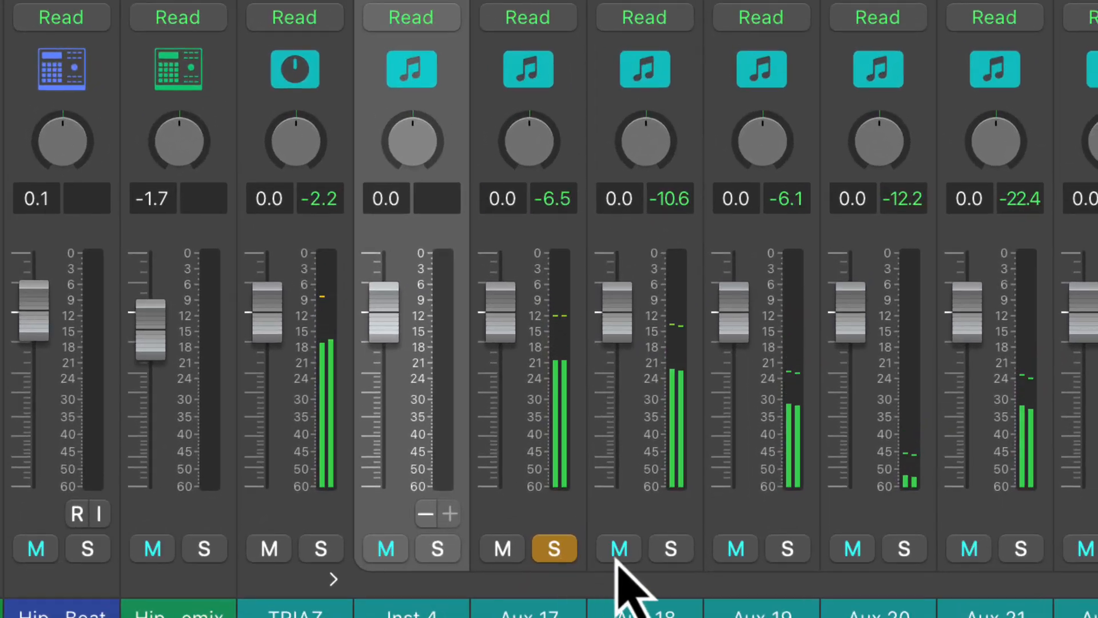
pyautogui.click(788, 548)
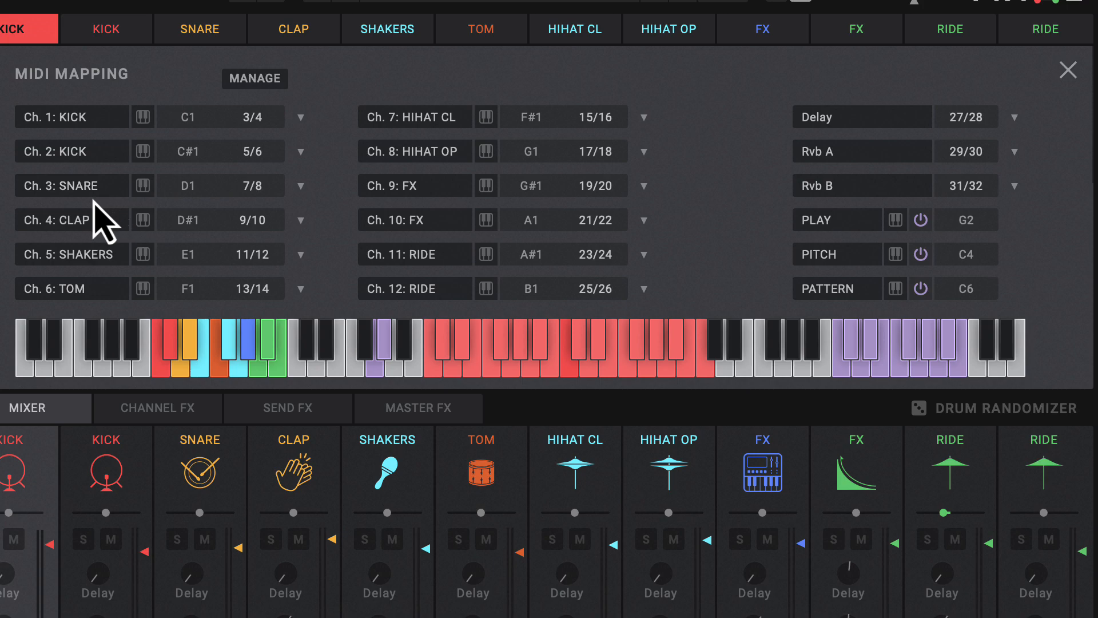
pyautogui.moveTo(897, 172)
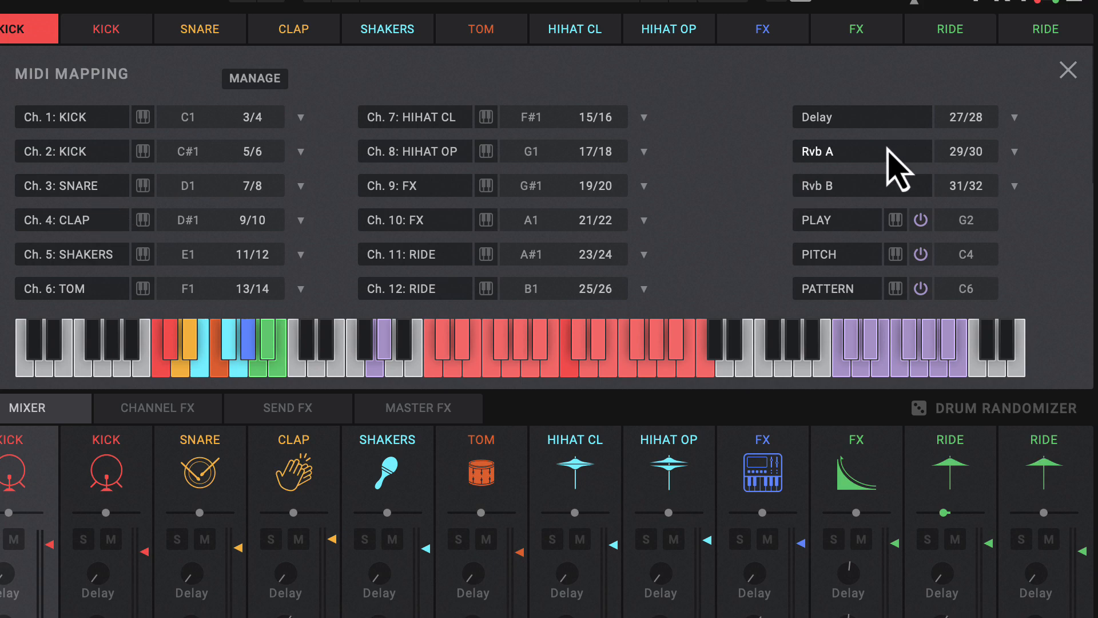
pyautogui.moveTo(899, 181)
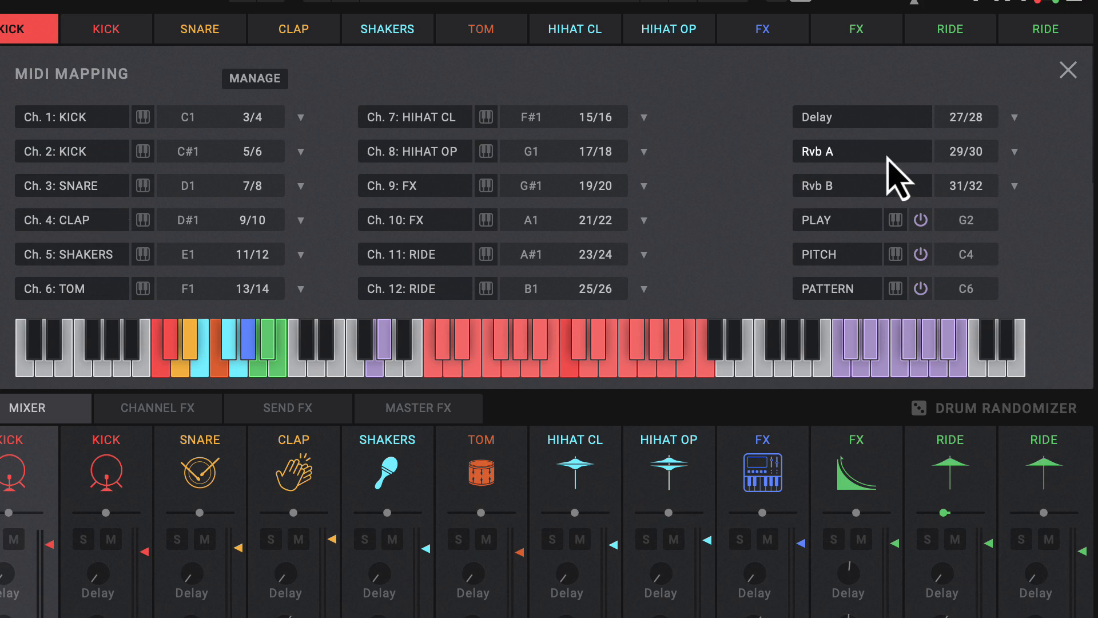
pyautogui.moveTo(885, 208)
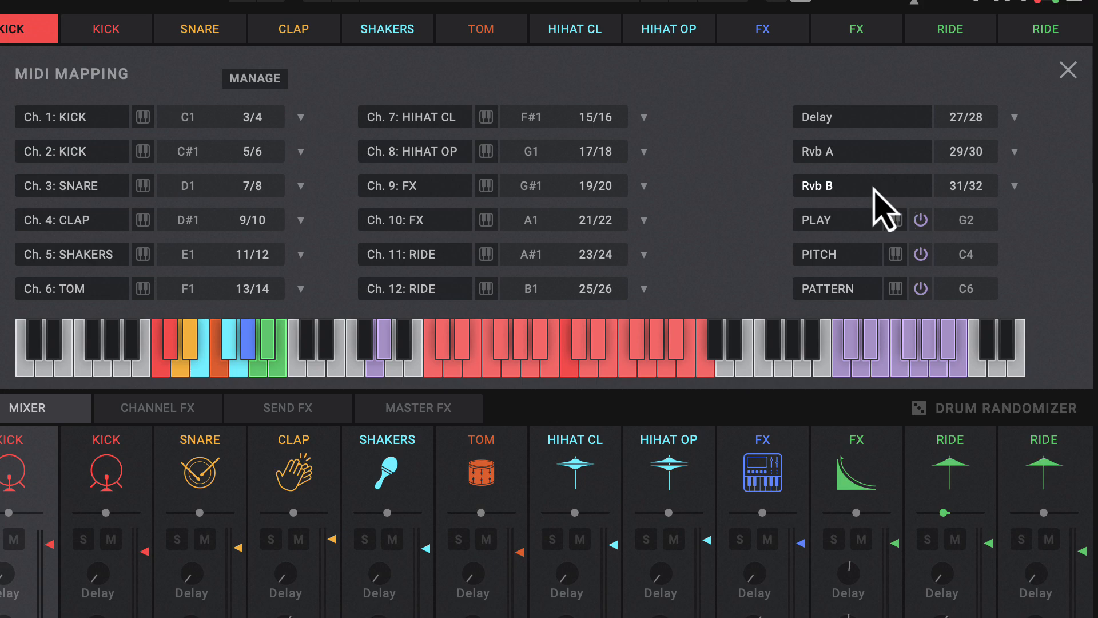
pyautogui.moveTo(924, 308)
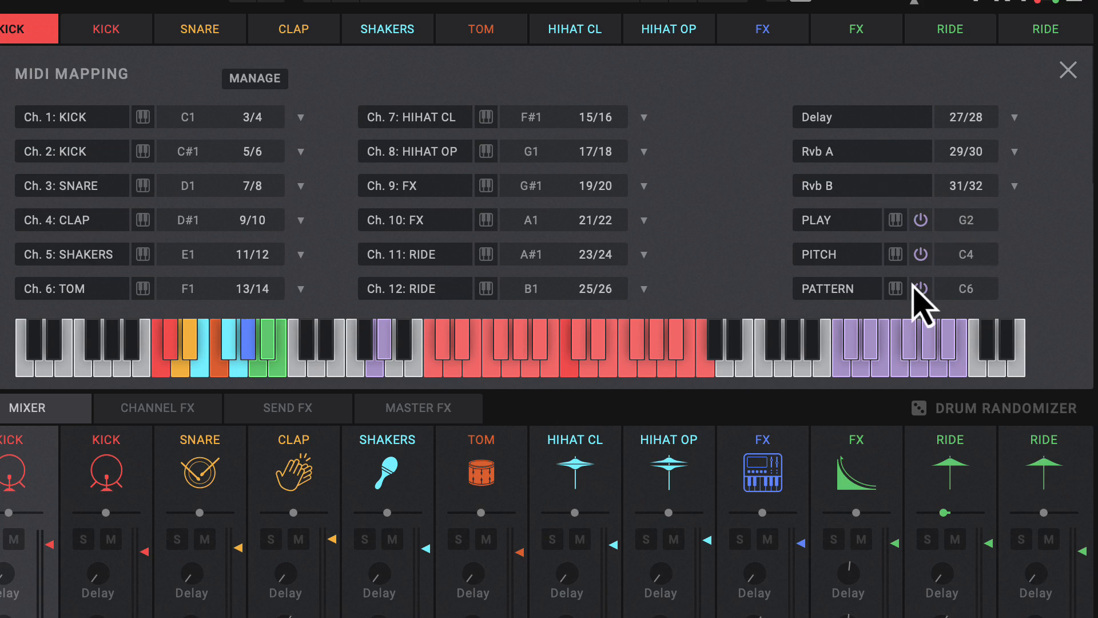
# Close the MIDI Mapping page and display the kit's master effects (EQ, compressor, maximizer).
pyautogui.click(1067, 70)
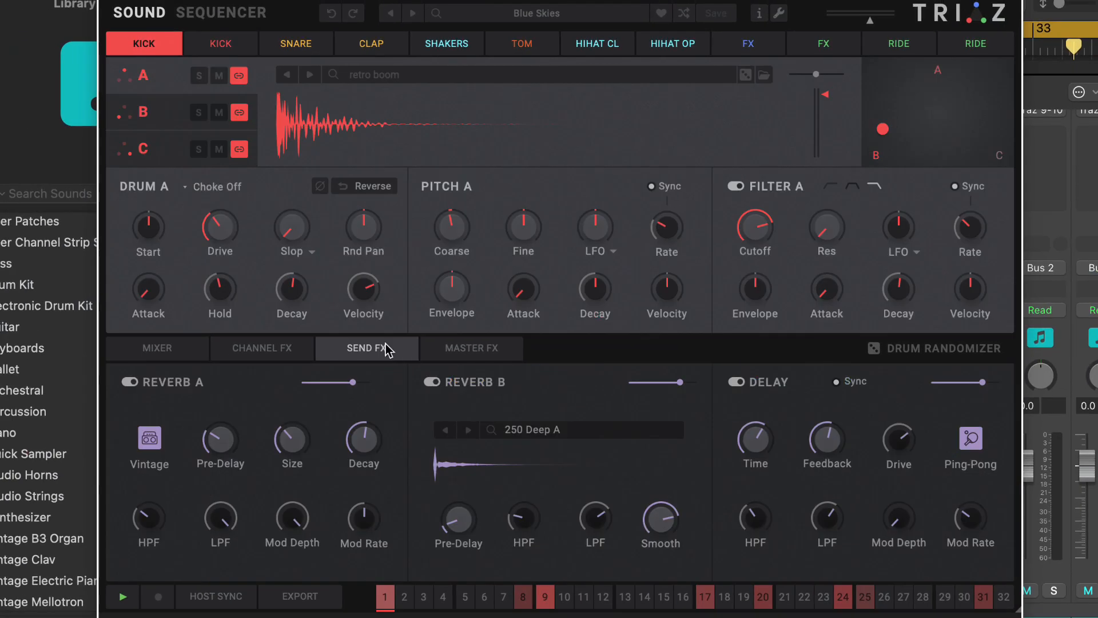
pyautogui.moveTo(907, 273)
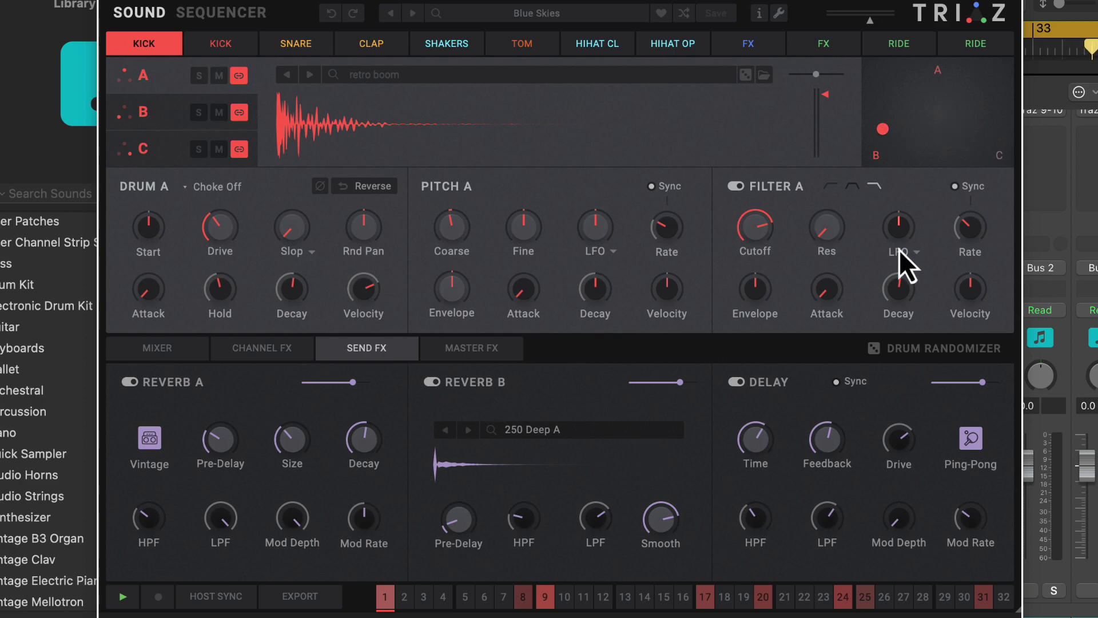
pyautogui.click(471, 348)
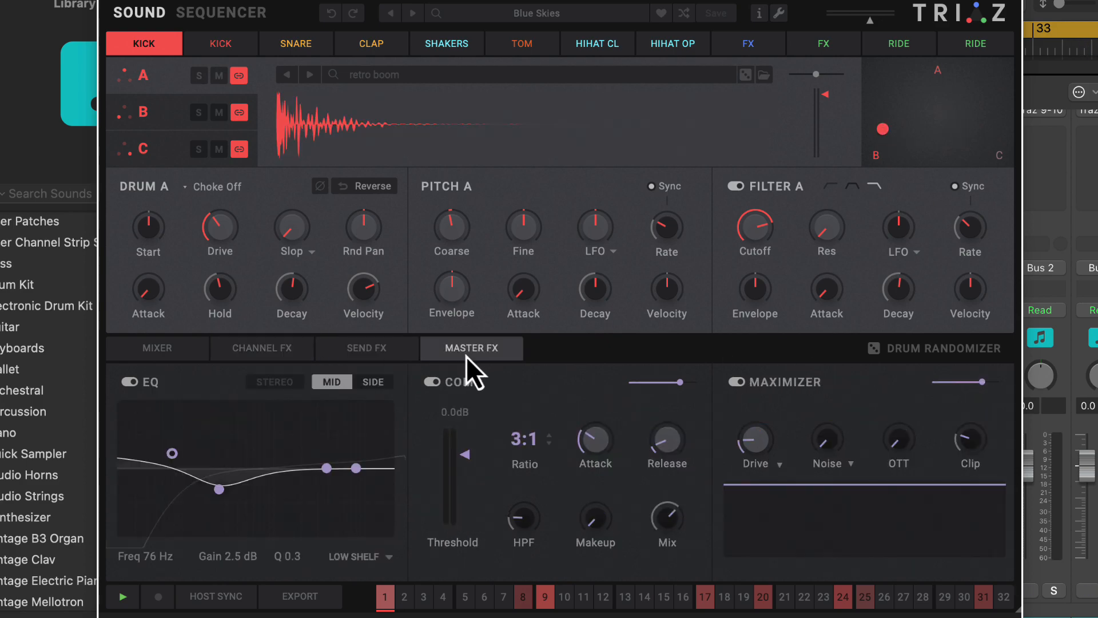
pyautogui.moveTo(774, 491)
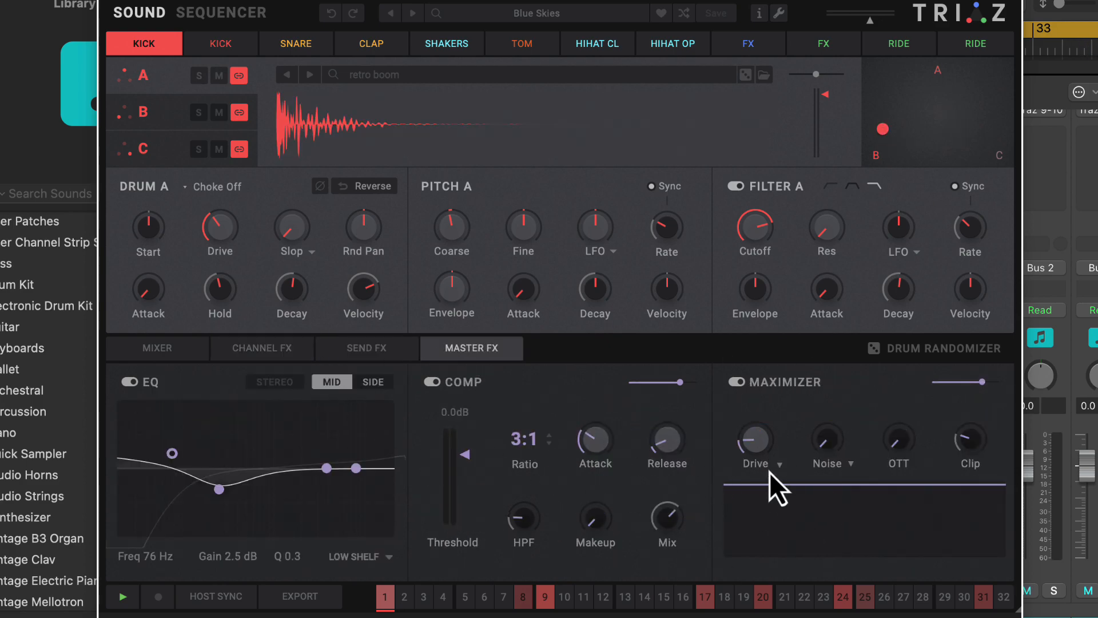
pyautogui.moveTo(567, 498)
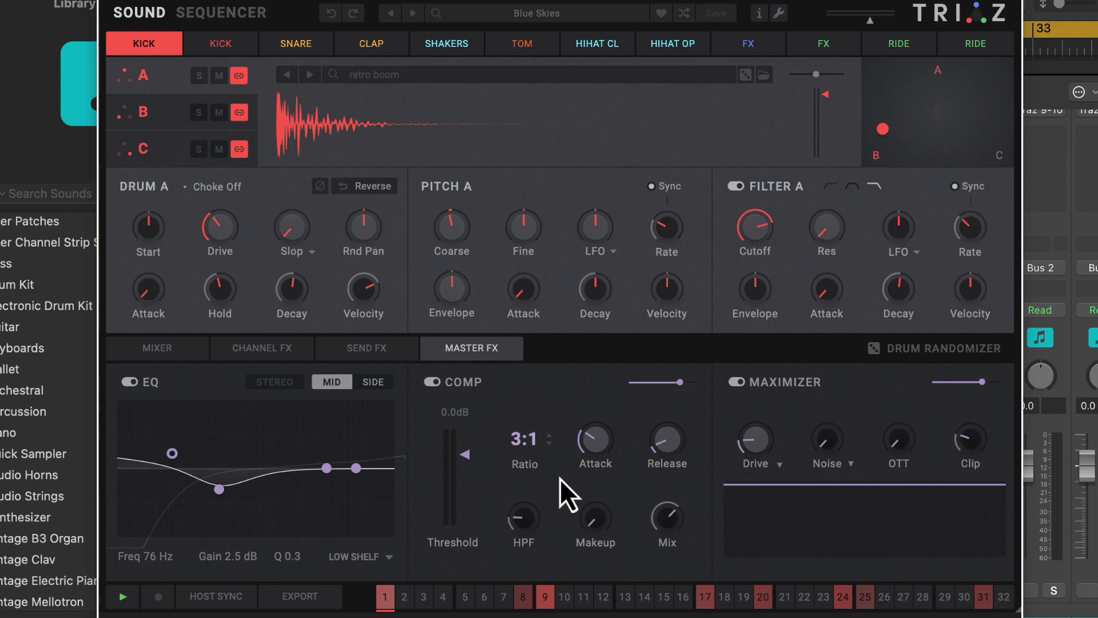
pyautogui.moveTo(627, 434)
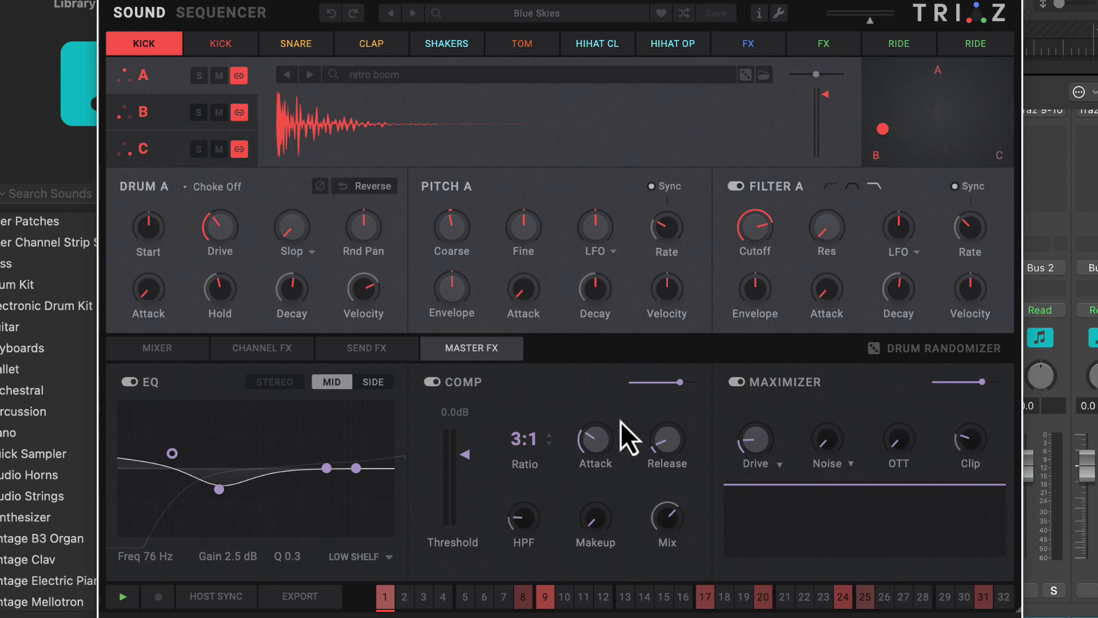
pyautogui.moveTo(350, 84)
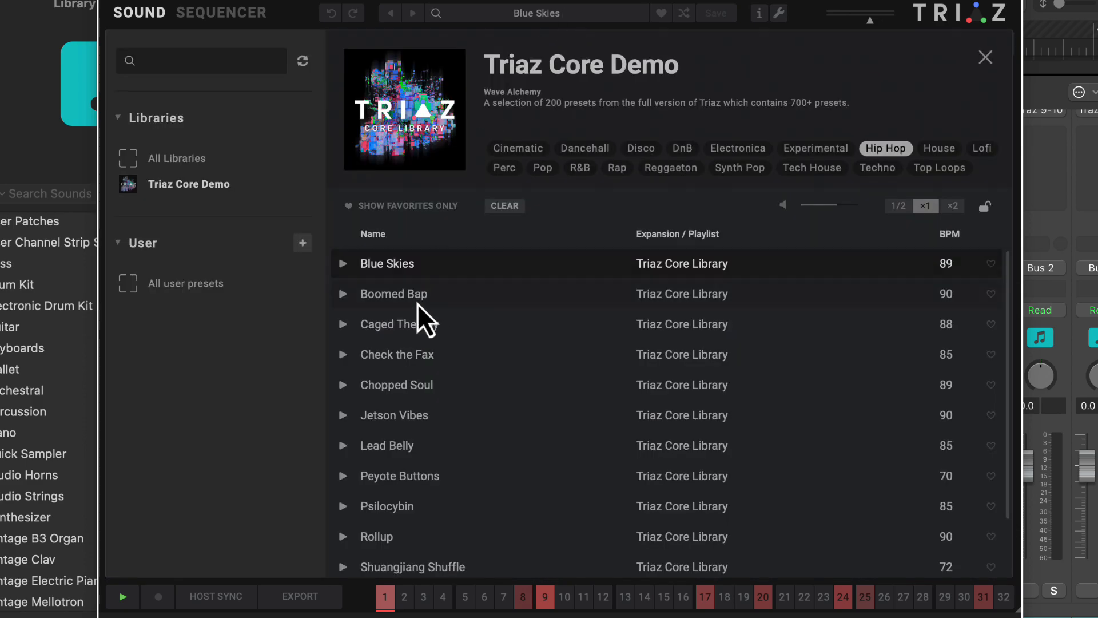
# Load the Boomed Bap preset and confirm its Mapping & Routing keeps outputs 3/4 through 25/26.
pyautogui.doubleClick(392, 294)
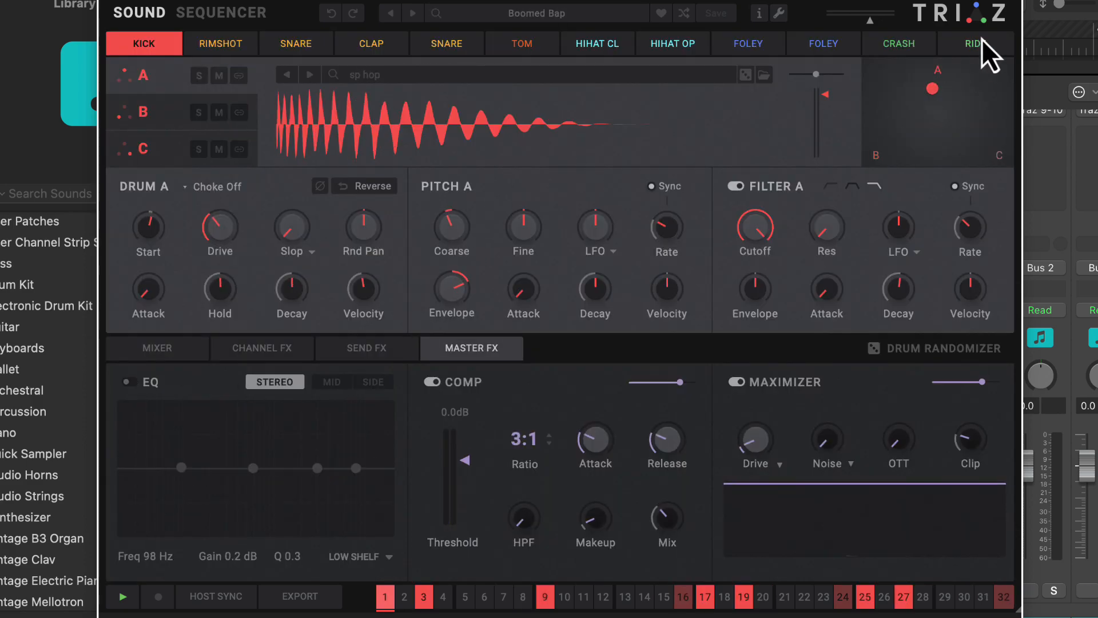
pyautogui.click(776, 12)
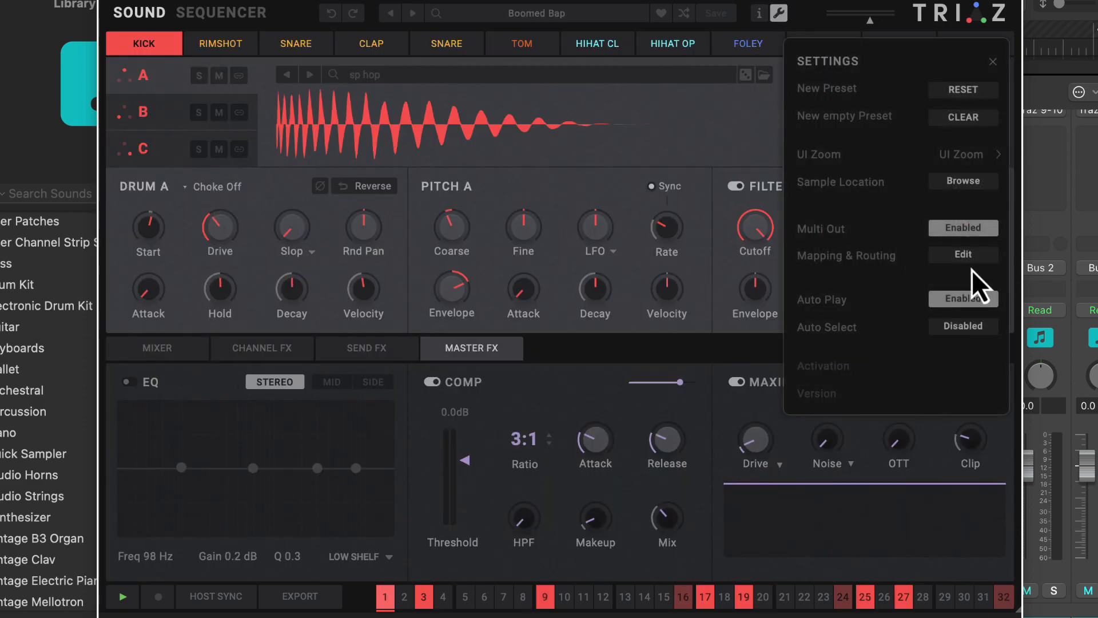
pyautogui.click(963, 254)
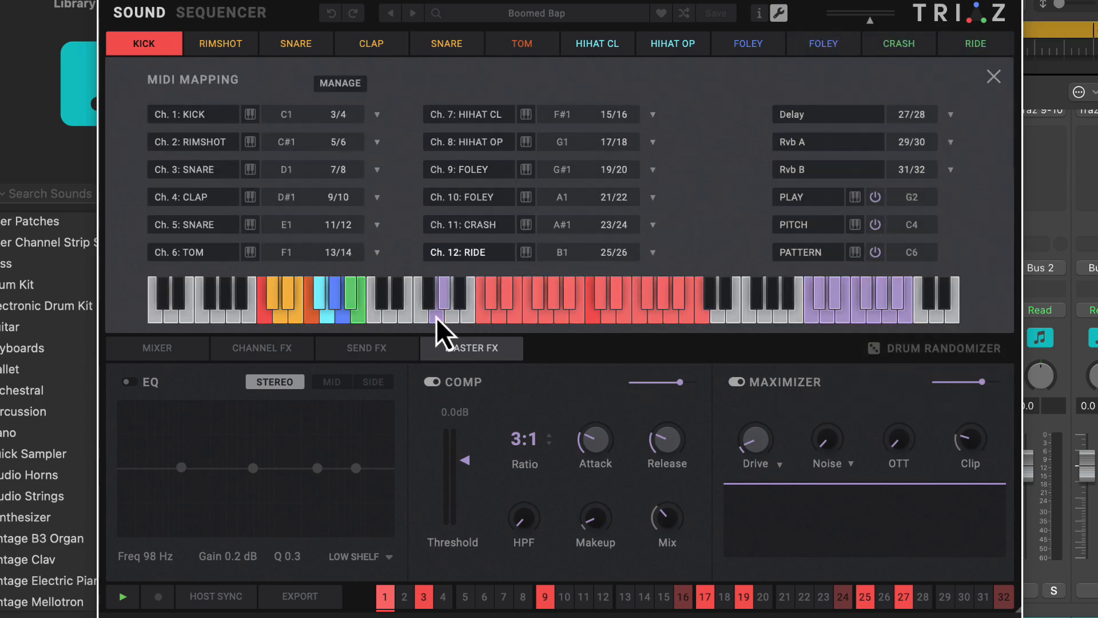
pyautogui.click(992, 77)
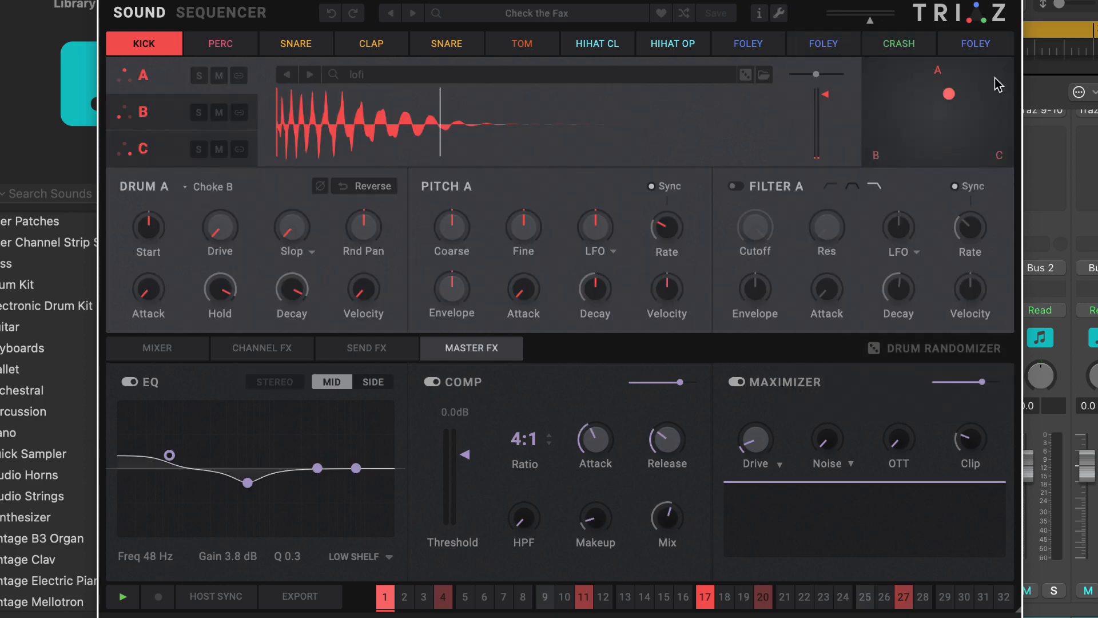